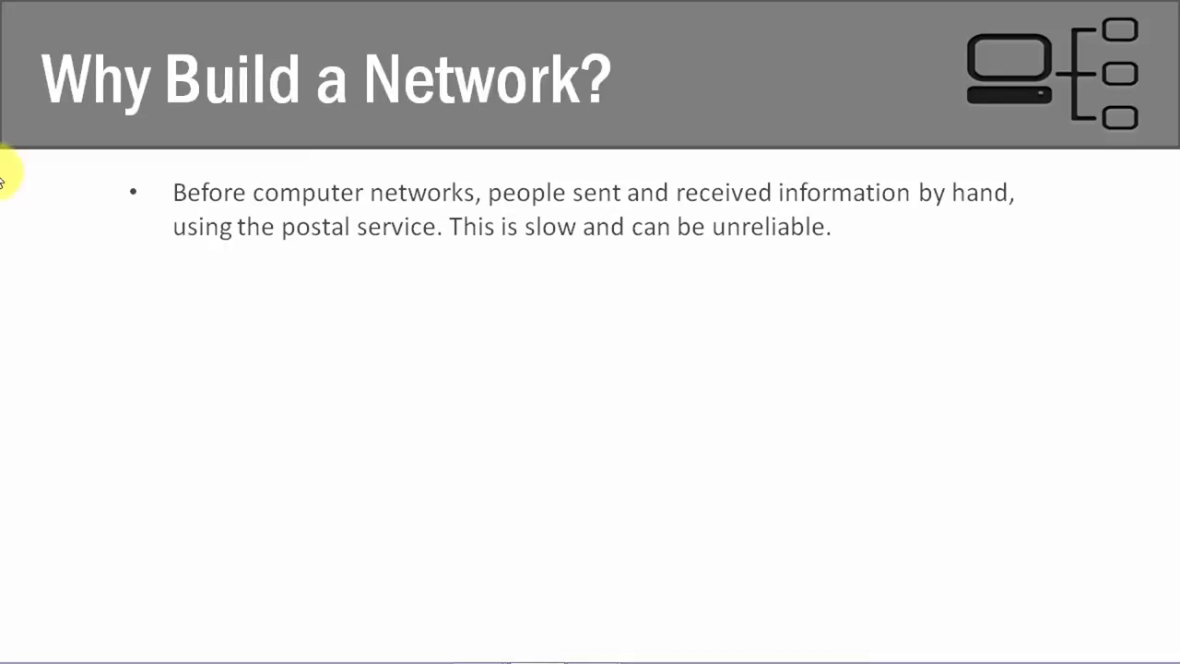
mouse_move(170, 281)
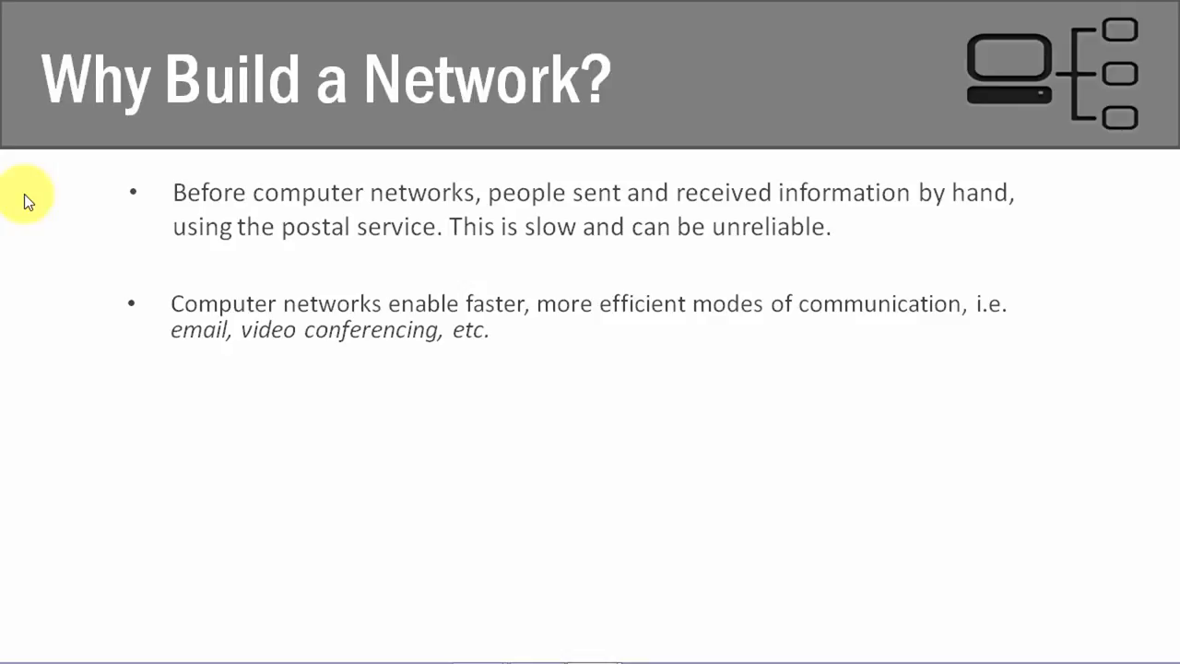
mouse_move(175, 374)
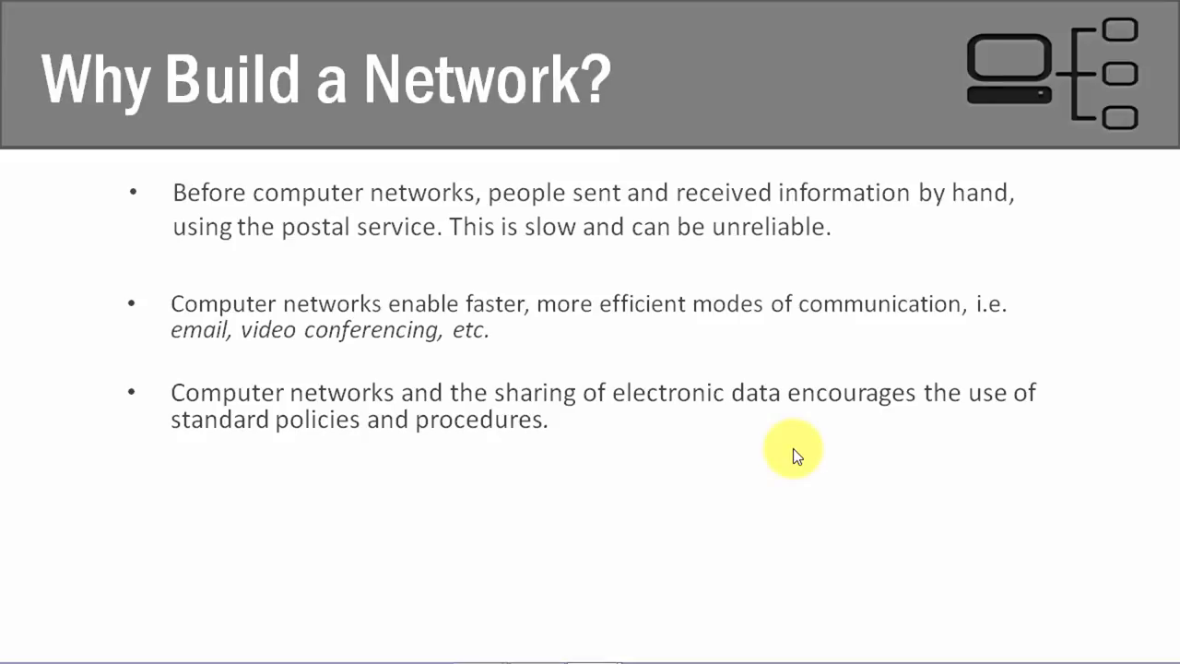
mouse_move(795, 452)
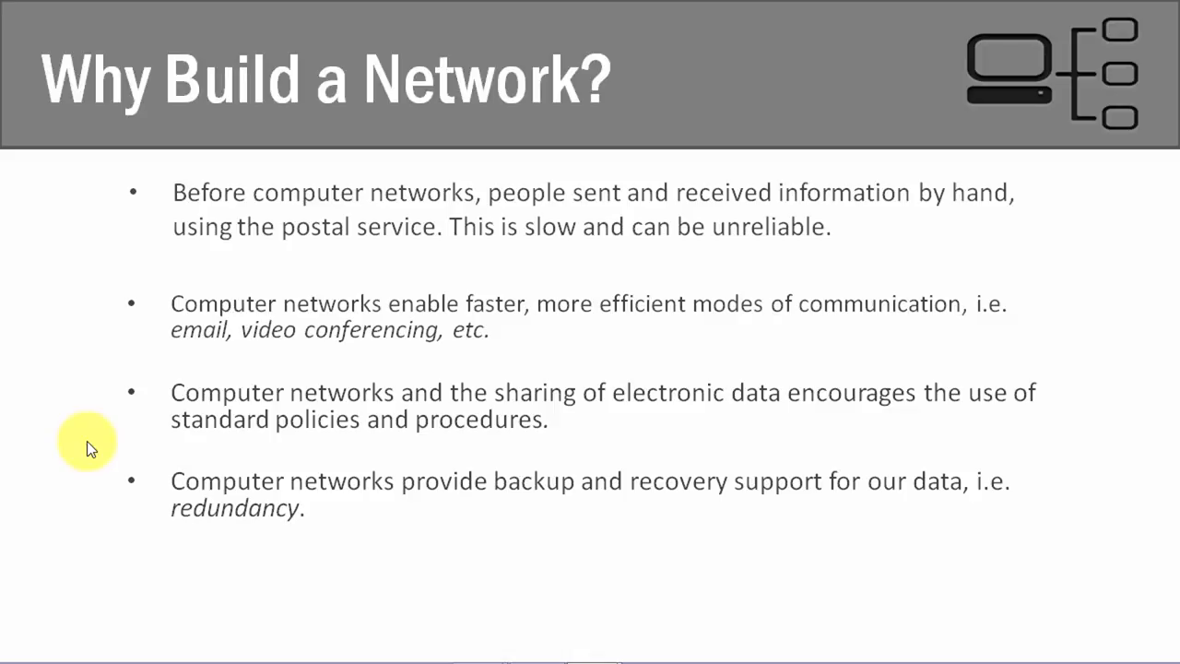
mouse_move(251, 549)
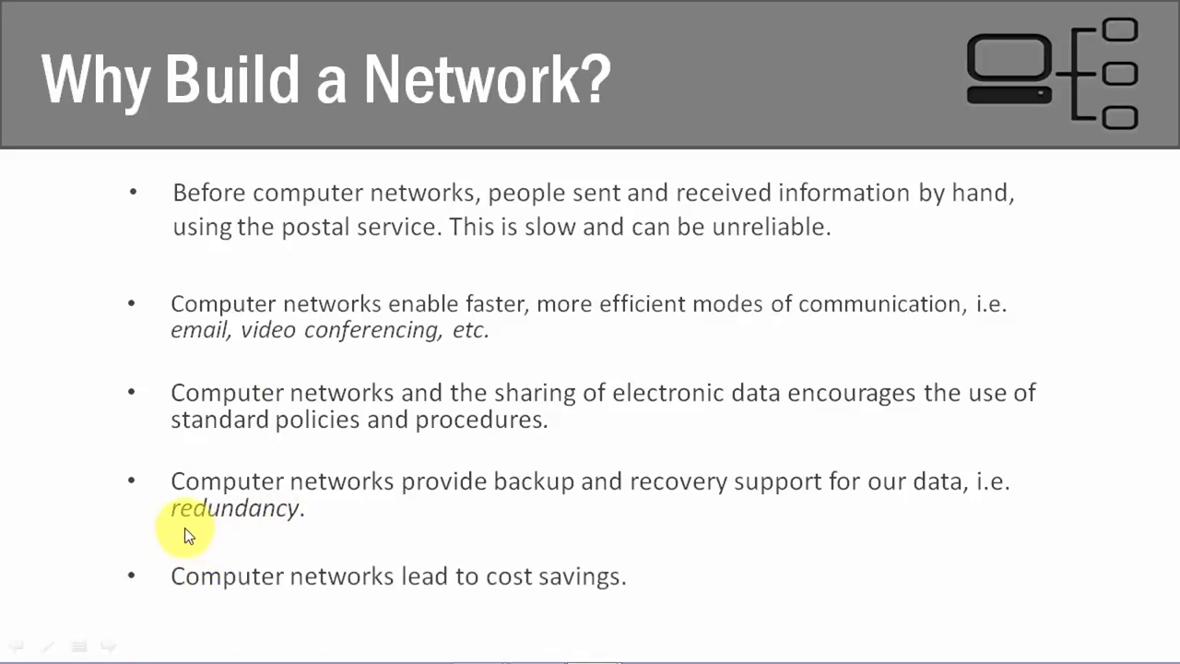
mouse_move(465, 608)
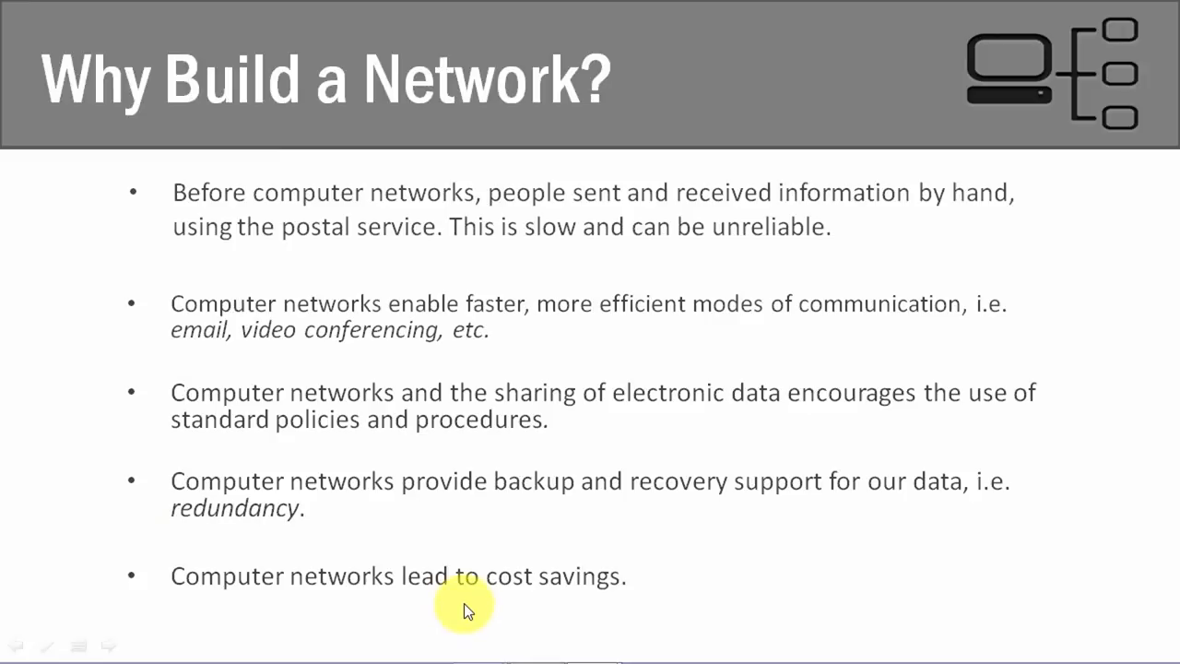